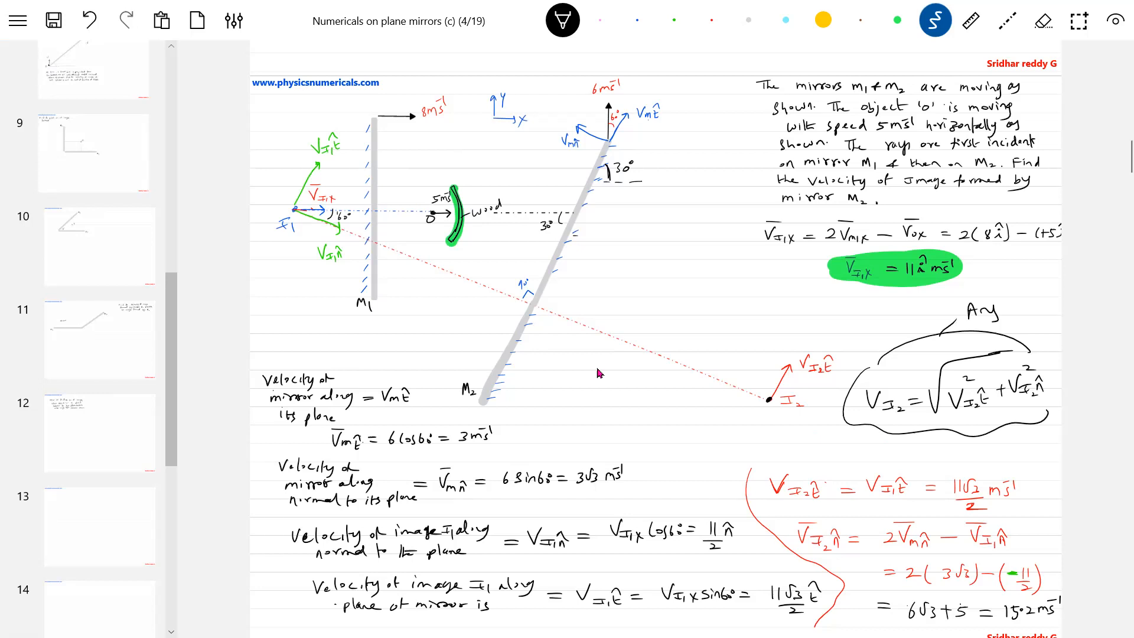
# - Save the plane-mirror notes and scroll to the spring-block problem on page 5
pyautogui.click(52, 19)
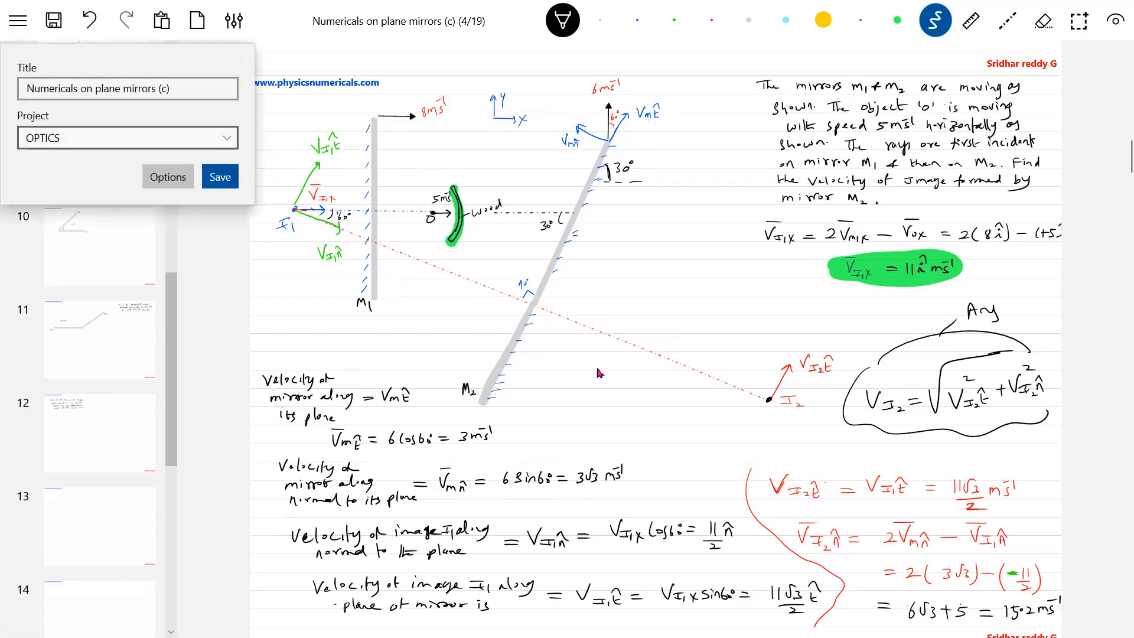
pyautogui.click(219, 176)
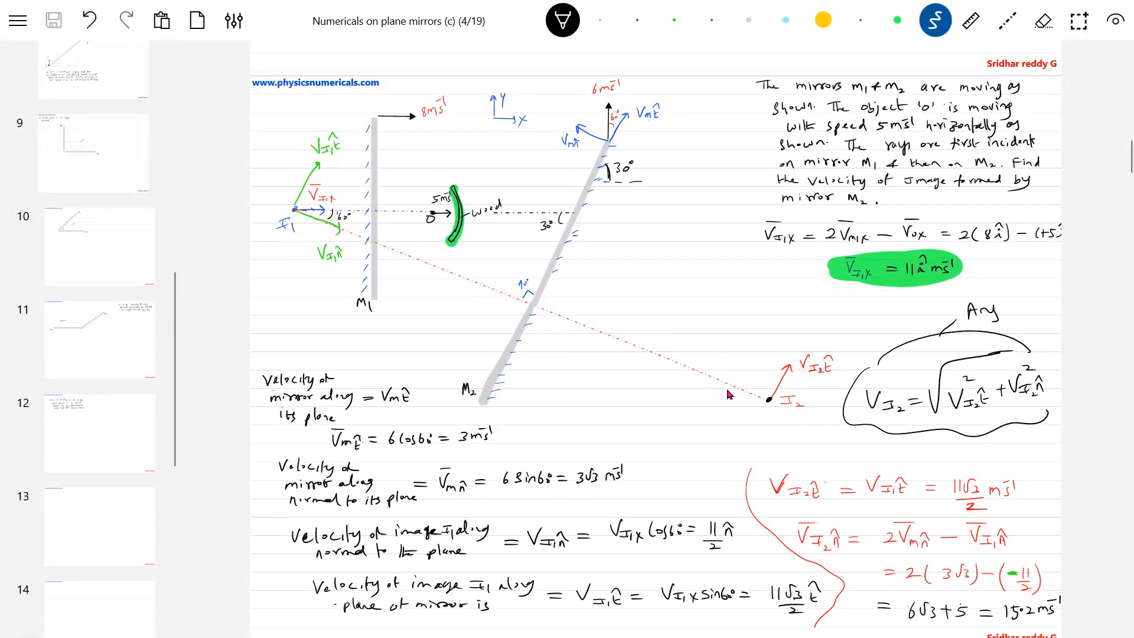
pyautogui.moveTo(692, 406)
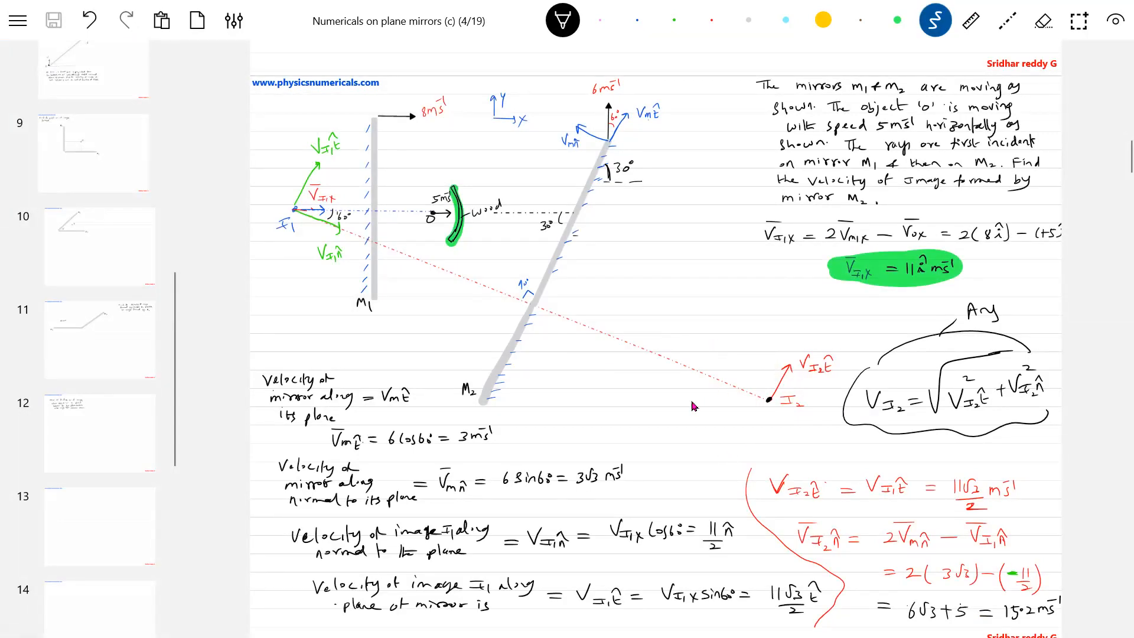
pyautogui.scroll(-3)
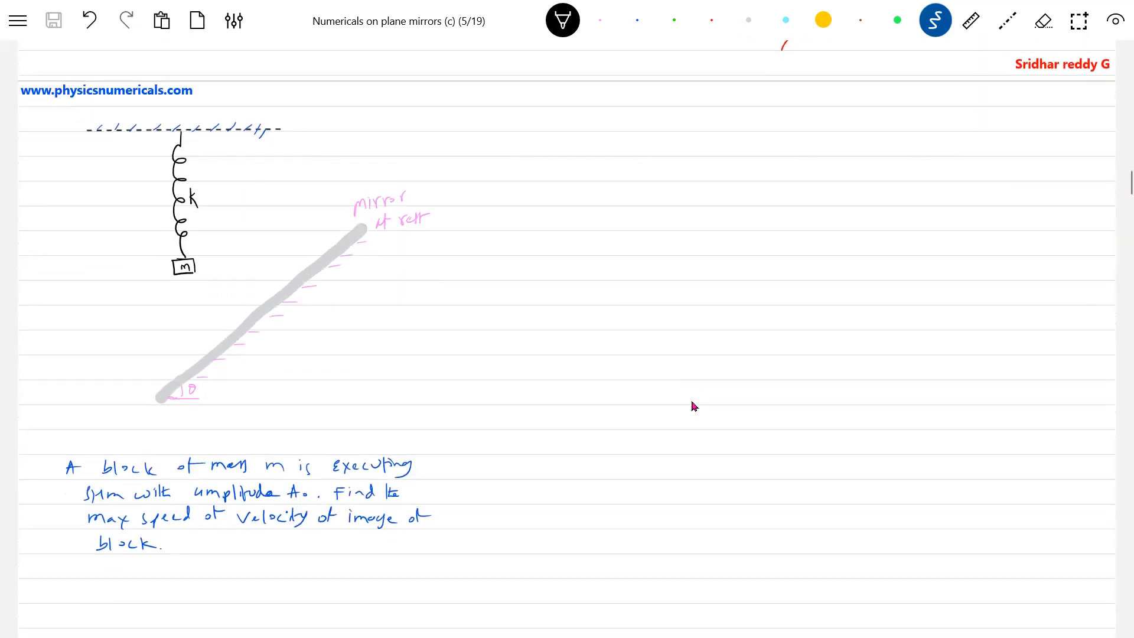
# - Draw a downward g arrow by the spring-block and move the problem statement top right
pyautogui.scroll(-3)
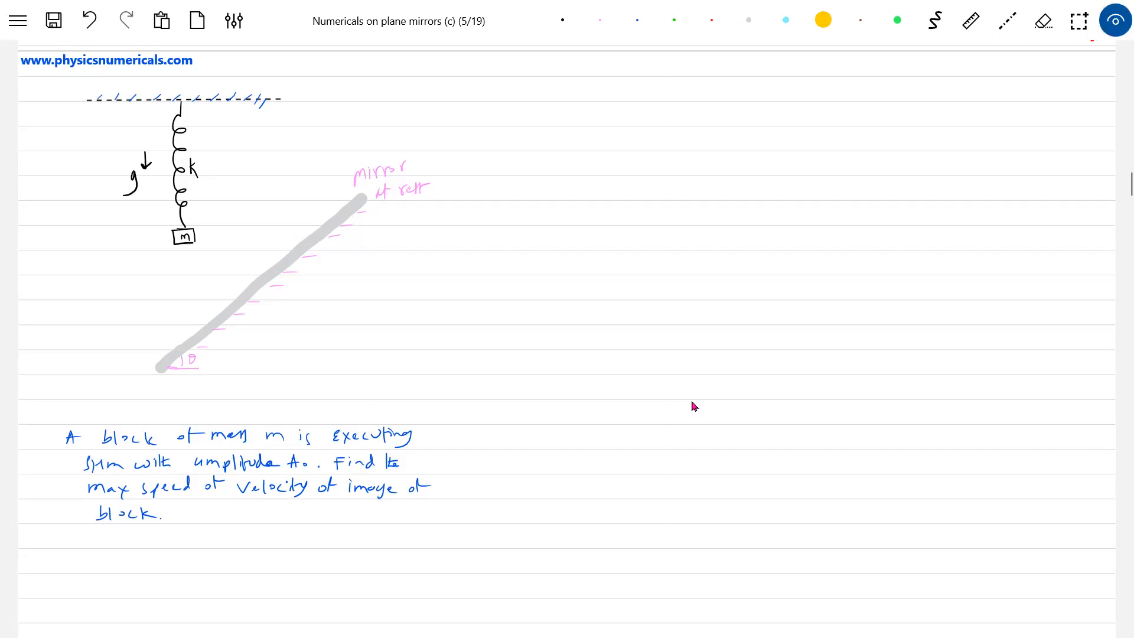
pyautogui.click(173, 262)
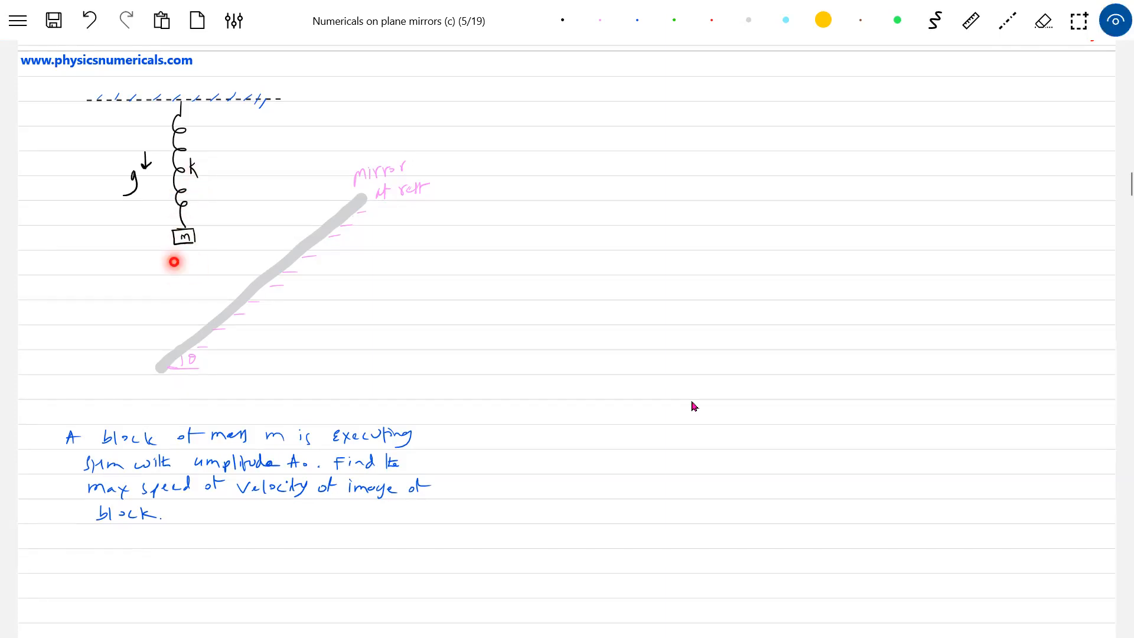
pyautogui.moveTo(203, 245)
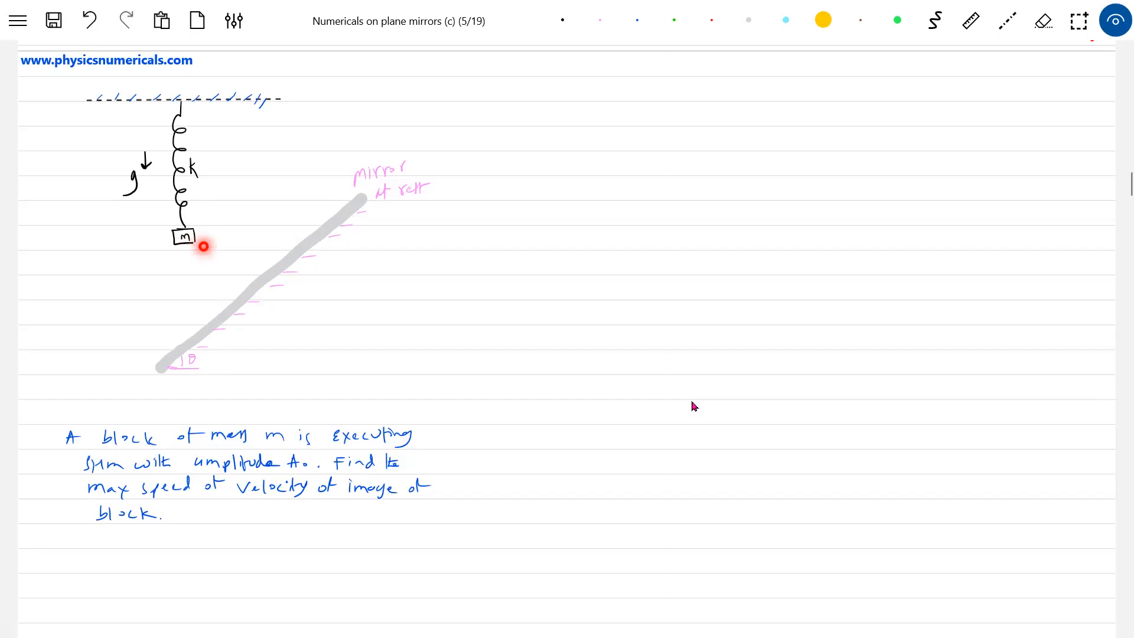
pyautogui.moveTo(284, 334)
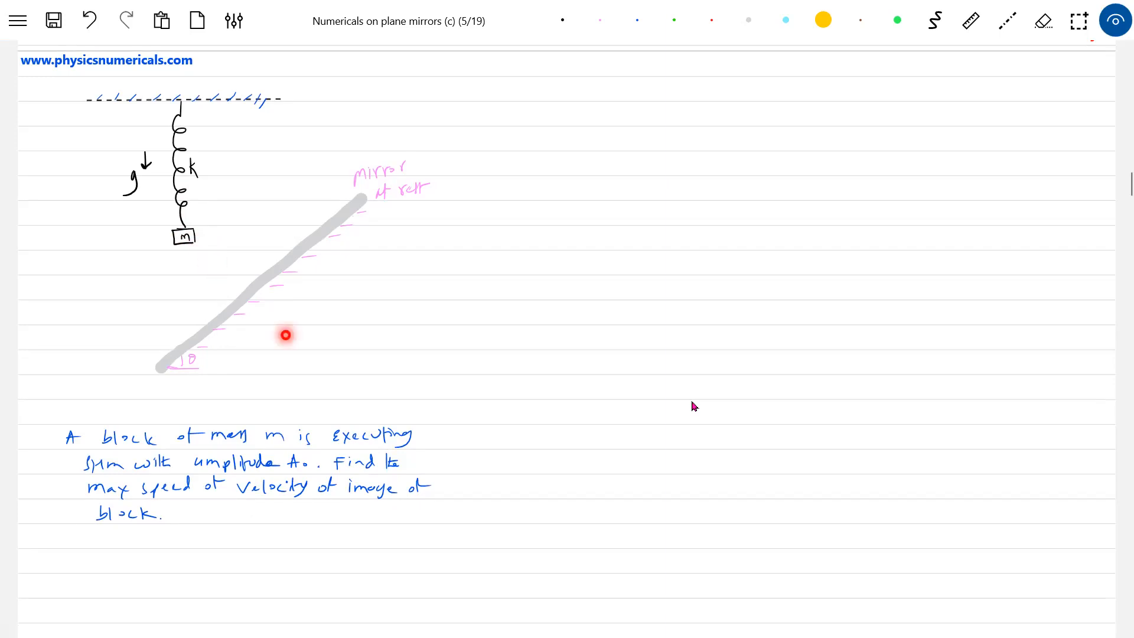
pyautogui.click(1042, 20)
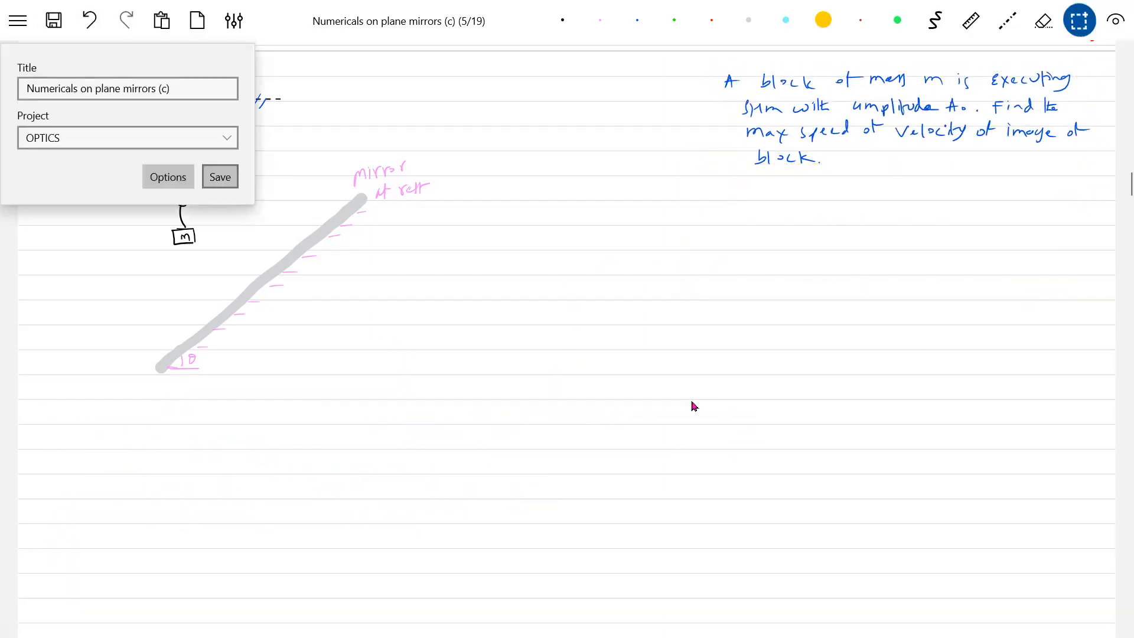
# - Confirm saving the notes and point out parts of the diagram with the laser pointer
pyautogui.click(219, 176)
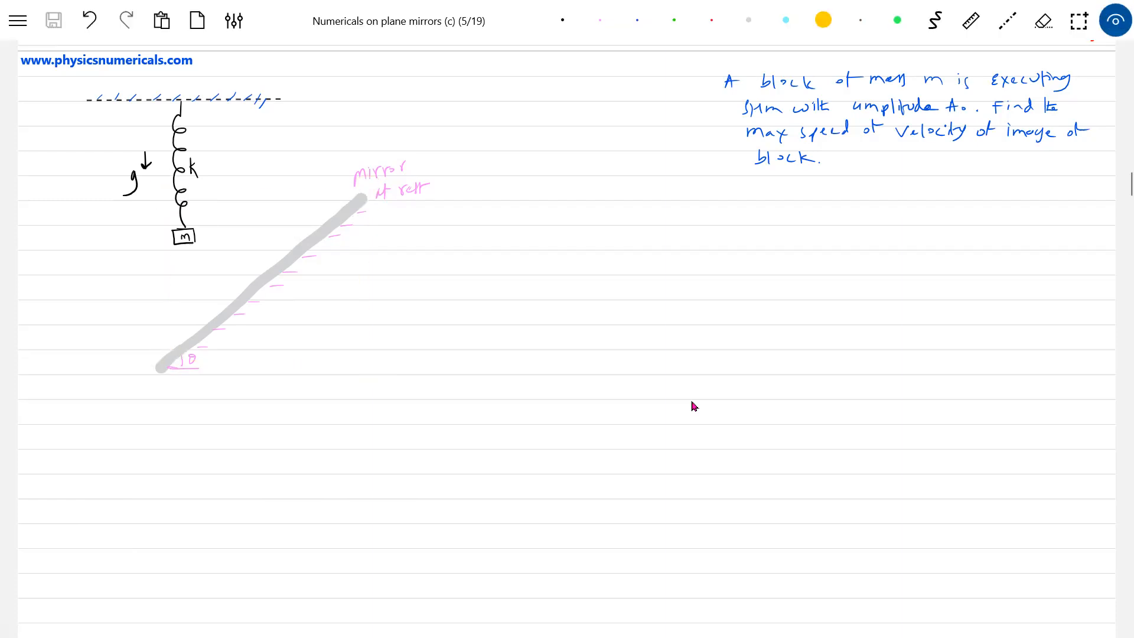
pyautogui.click(178, 283)
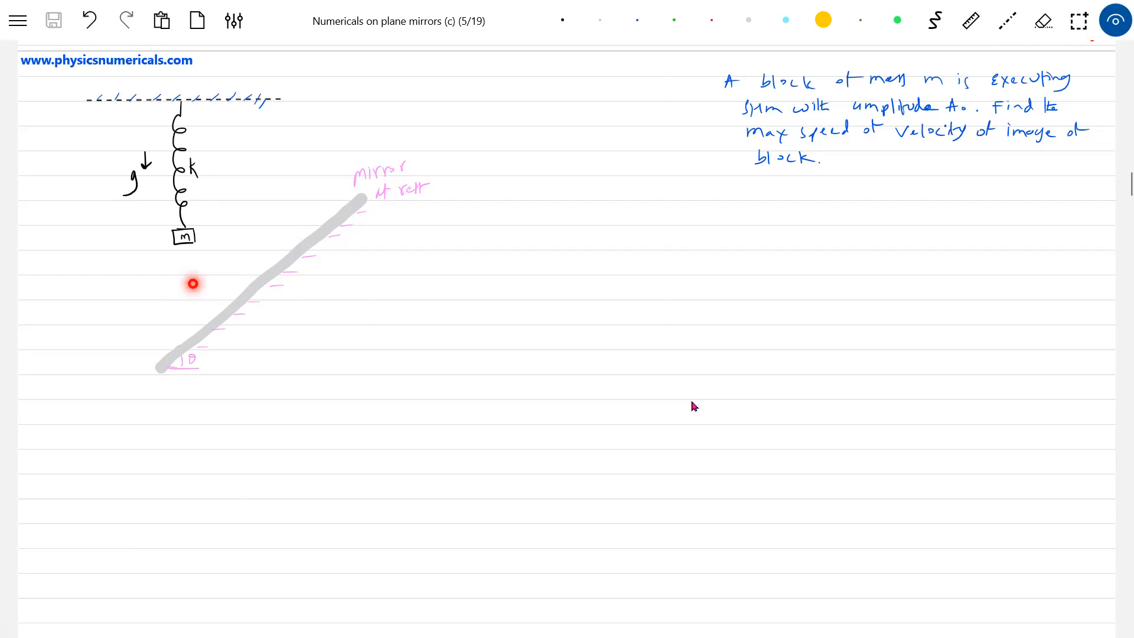
pyautogui.click(1078, 20)
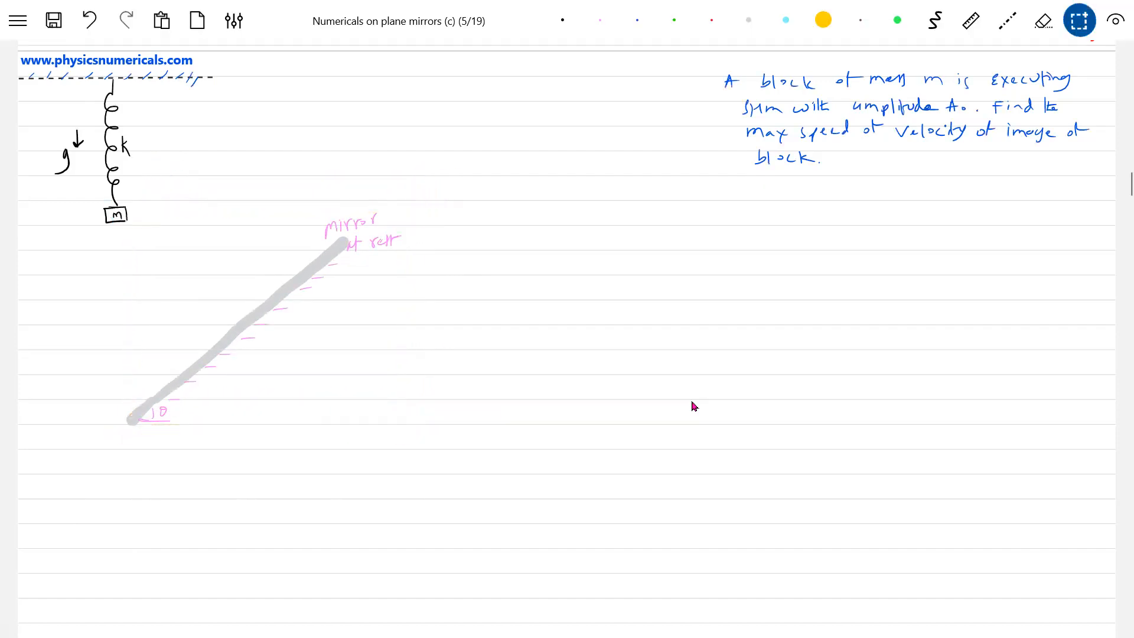
# - Move the spring-block and mirror diagram left, then return to the blue pen
pyautogui.click(53, 19)
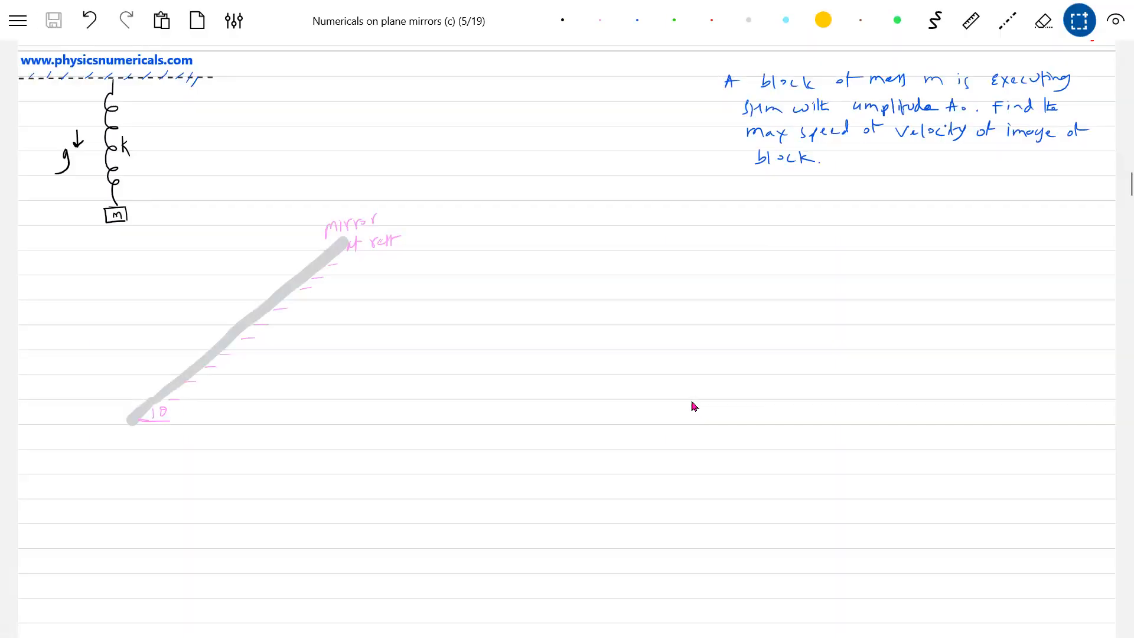
pyautogui.click(1114, 20)
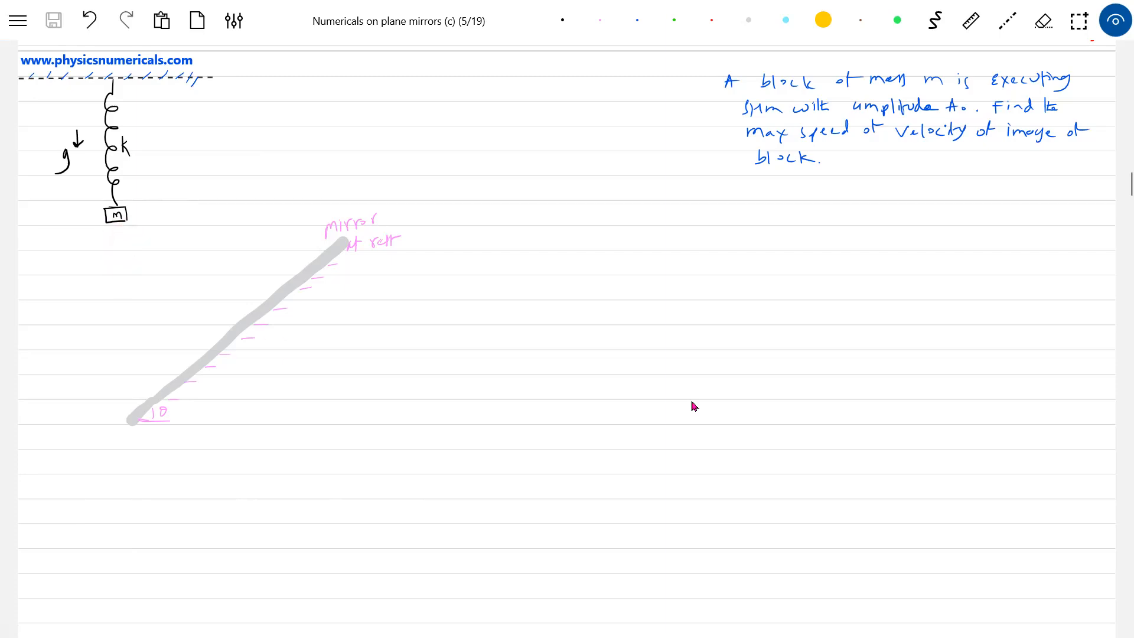
pyautogui.click(274, 347)
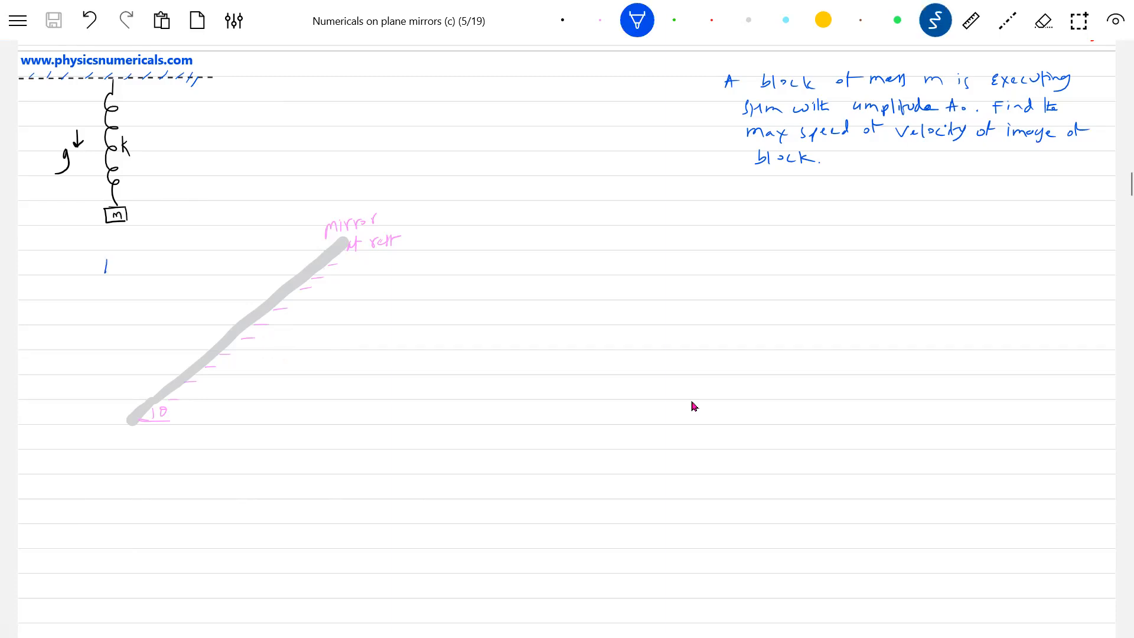
# - Sketch the block's extreme positions and downward V0 arrow, then write V0 = Aω = A√(k/m)
pyautogui.moveTo(103, 273); pyautogui.dragTo(113, 260)
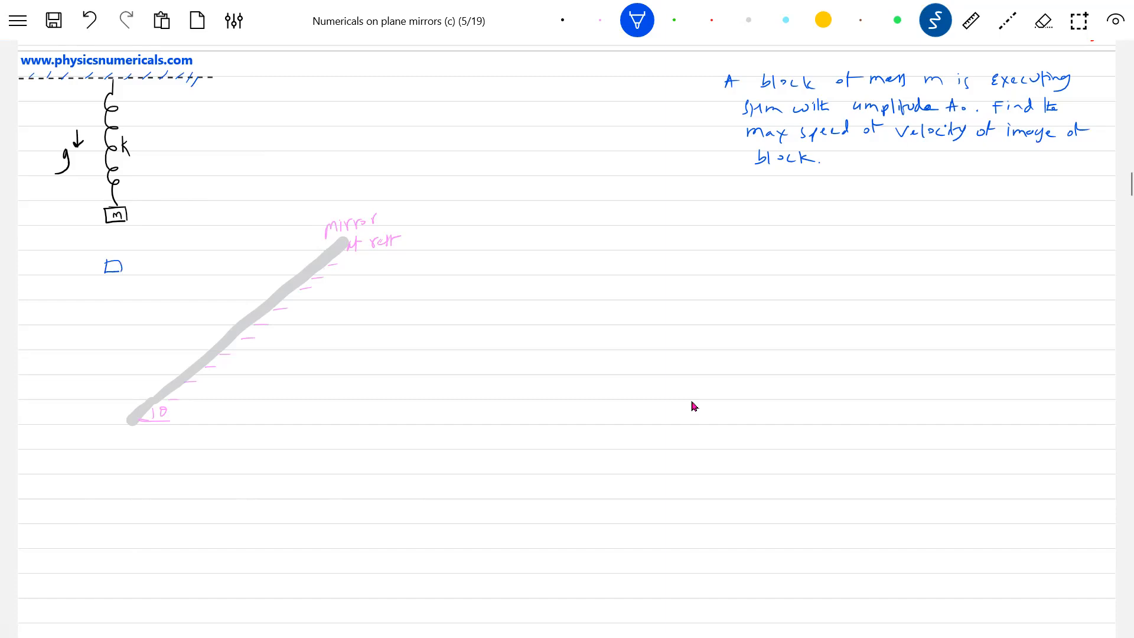
pyautogui.moveTo(105, 158); pyautogui.dragTo(123, 163)
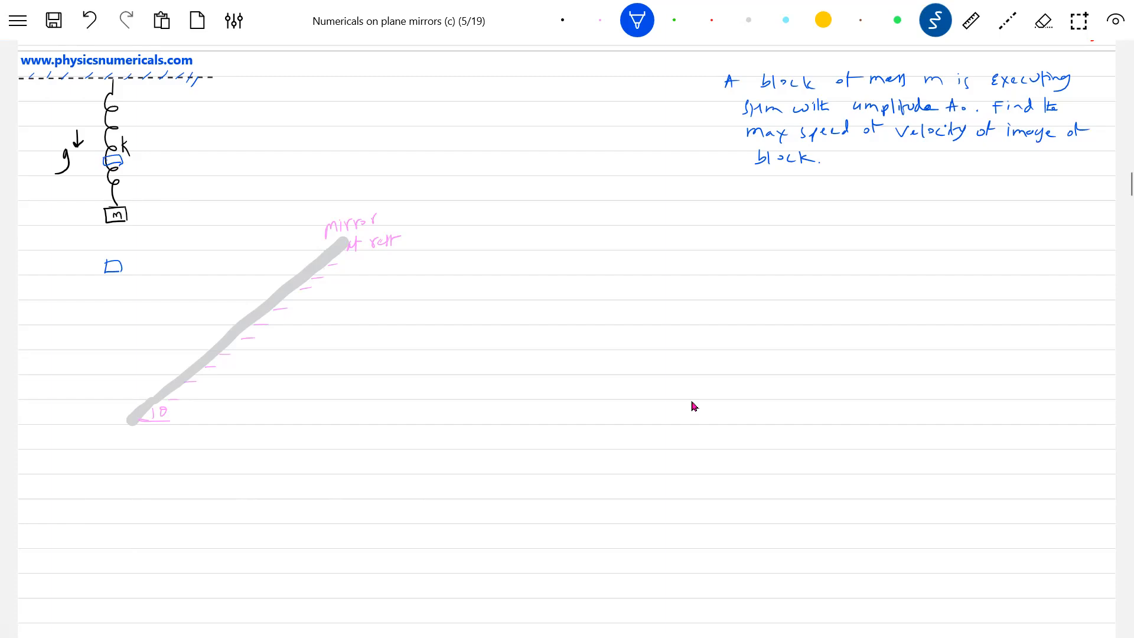
pyautogui.moveTo(128, 213); pyautogui.dragTo(132, 228)
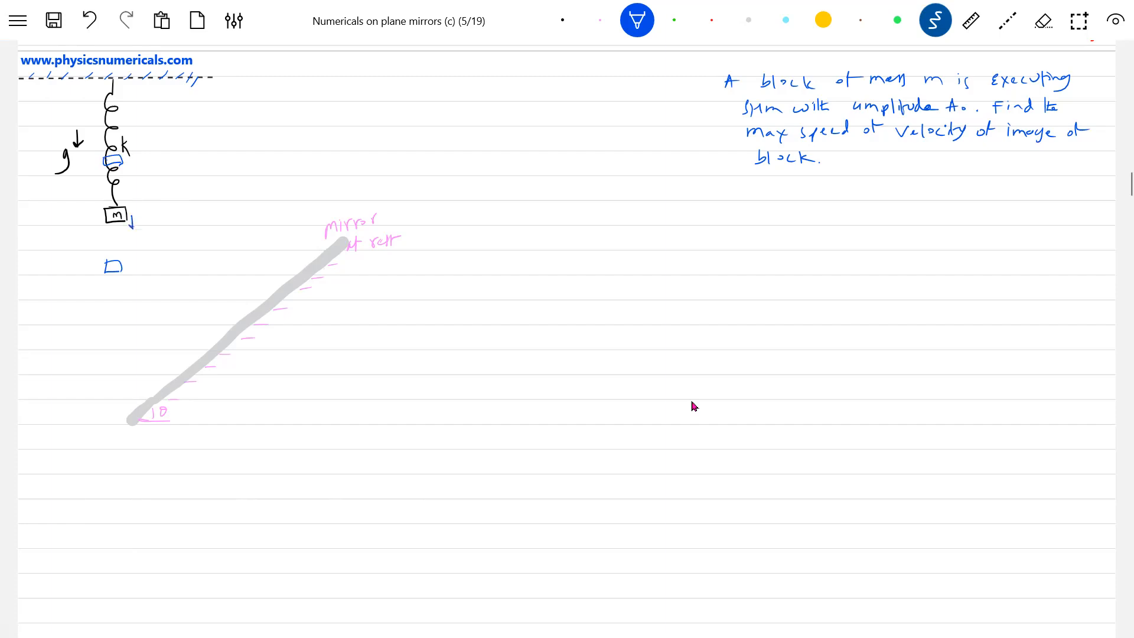
pyautogui.moveTo(116, 216); pyautogui.dragTo(151, 228)
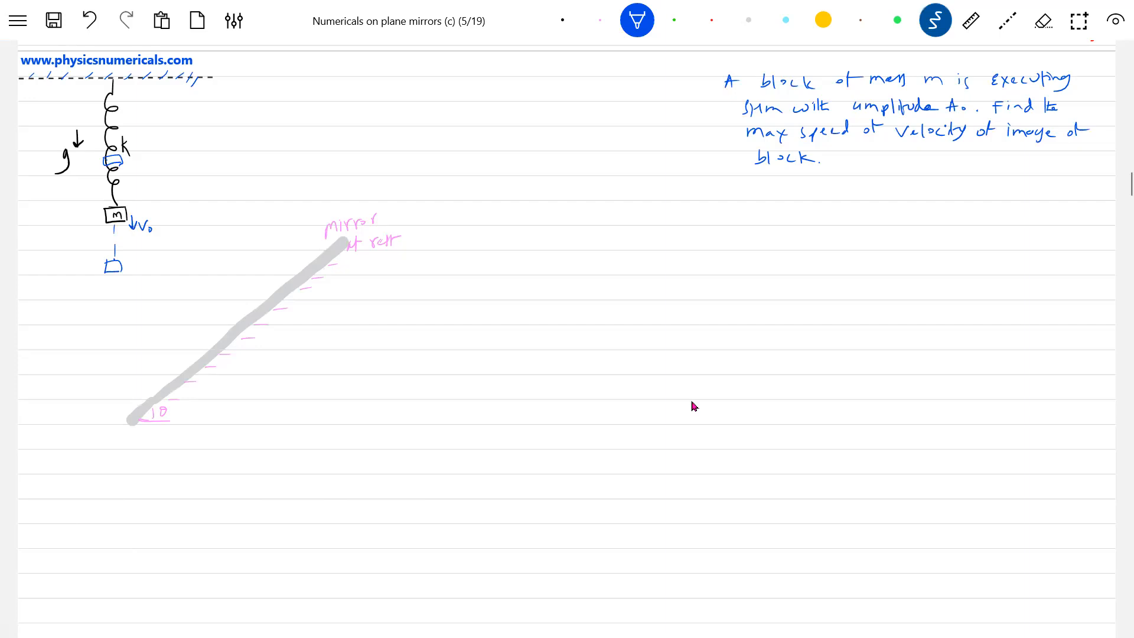
pyautogui.write('Vo = Aω')
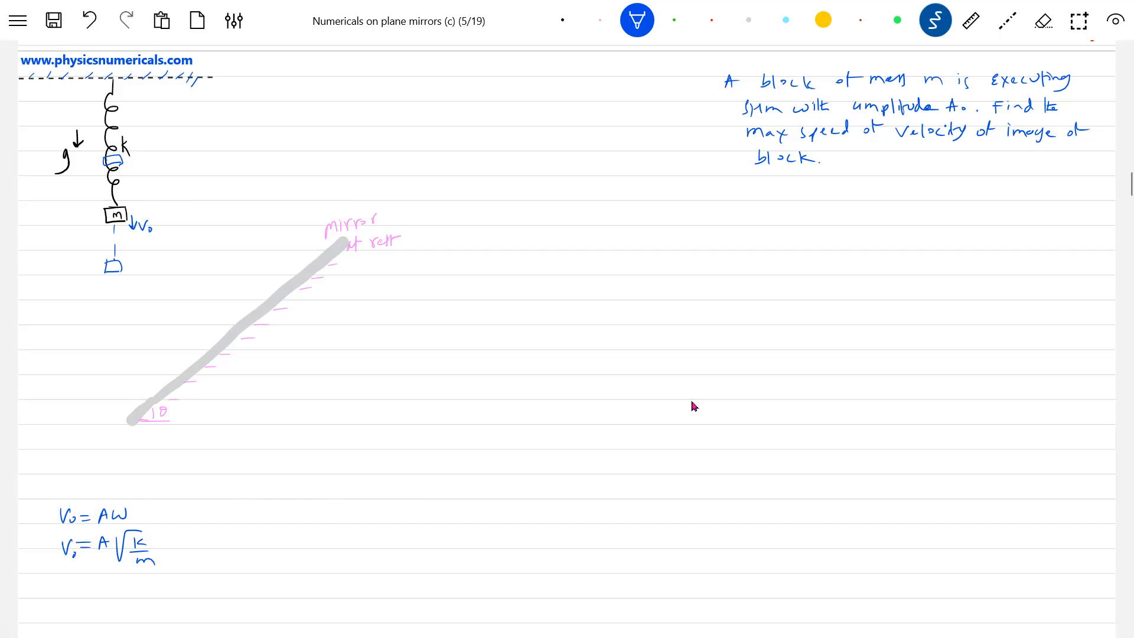
# - Draw a red dashed perpendicular from the block to the inclined mirror
pyautogui.click(1006, 20)
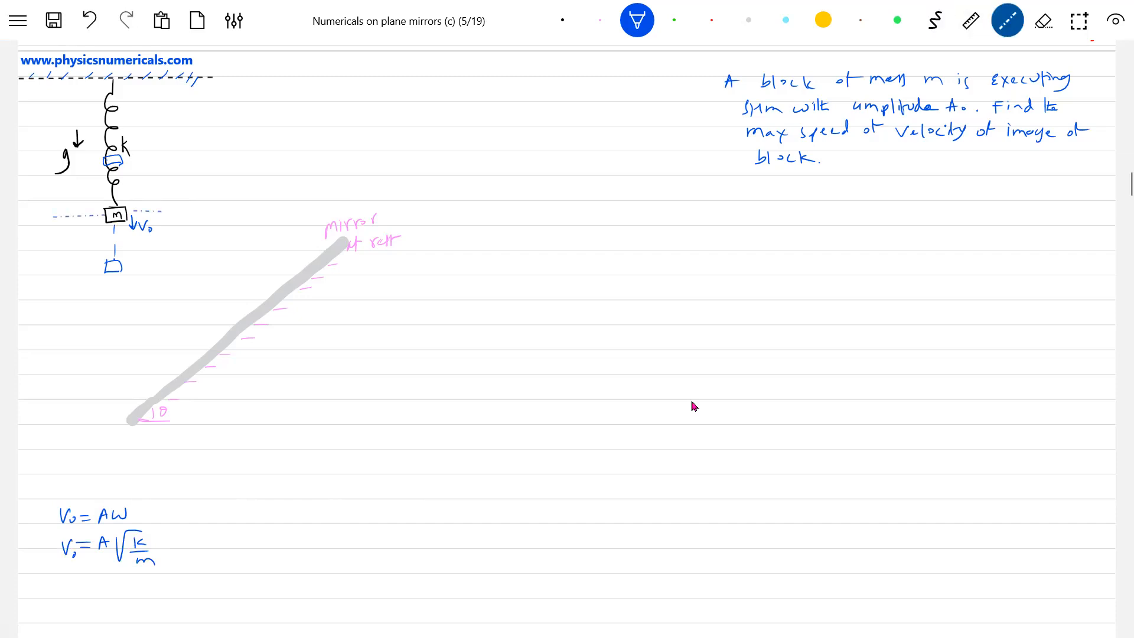
pyautogui.click(710, 19)
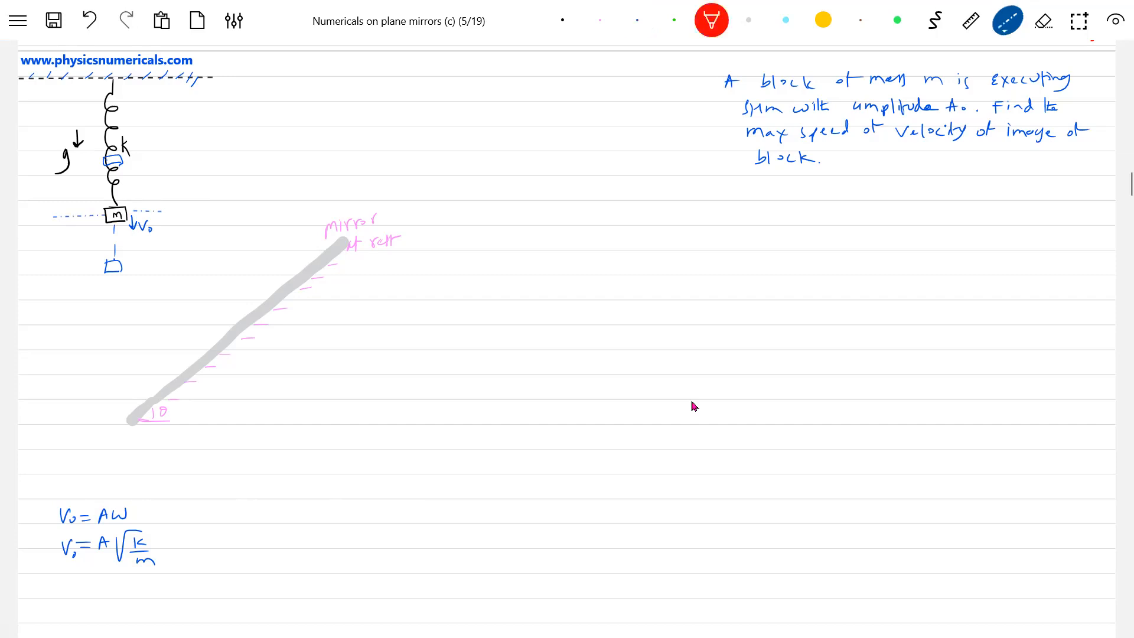
pyautogui.moveTo(123, 220); pyautogui.dragTo(187, 315)
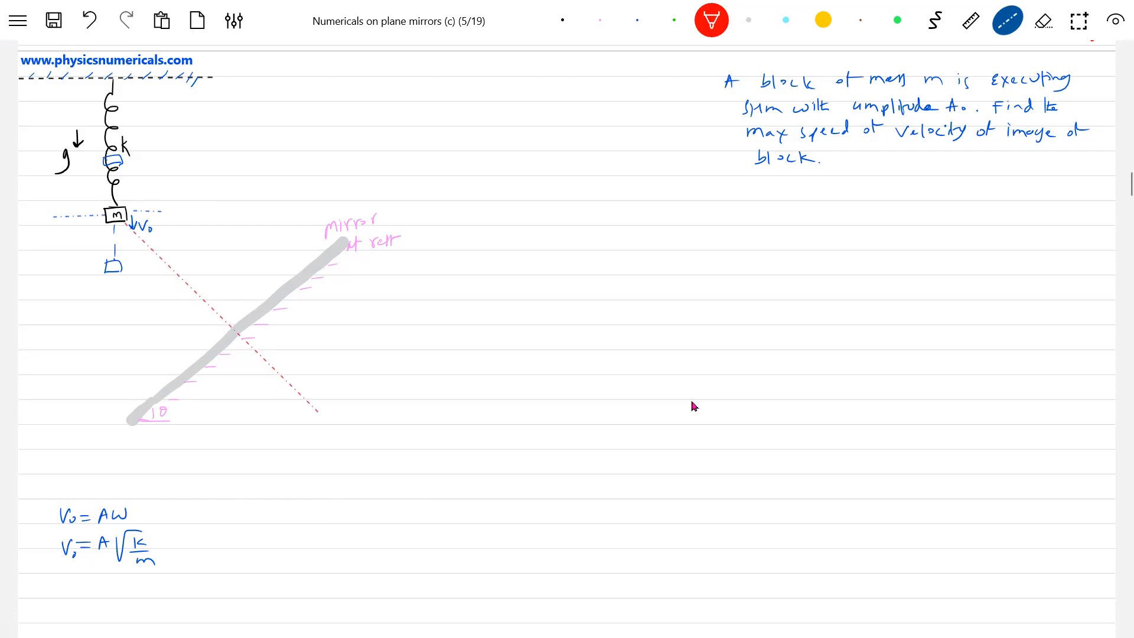
# - Recolour the V0 arrow red and extend the dashed normal past the mirror to the image
pyautogui.click(934, 20)
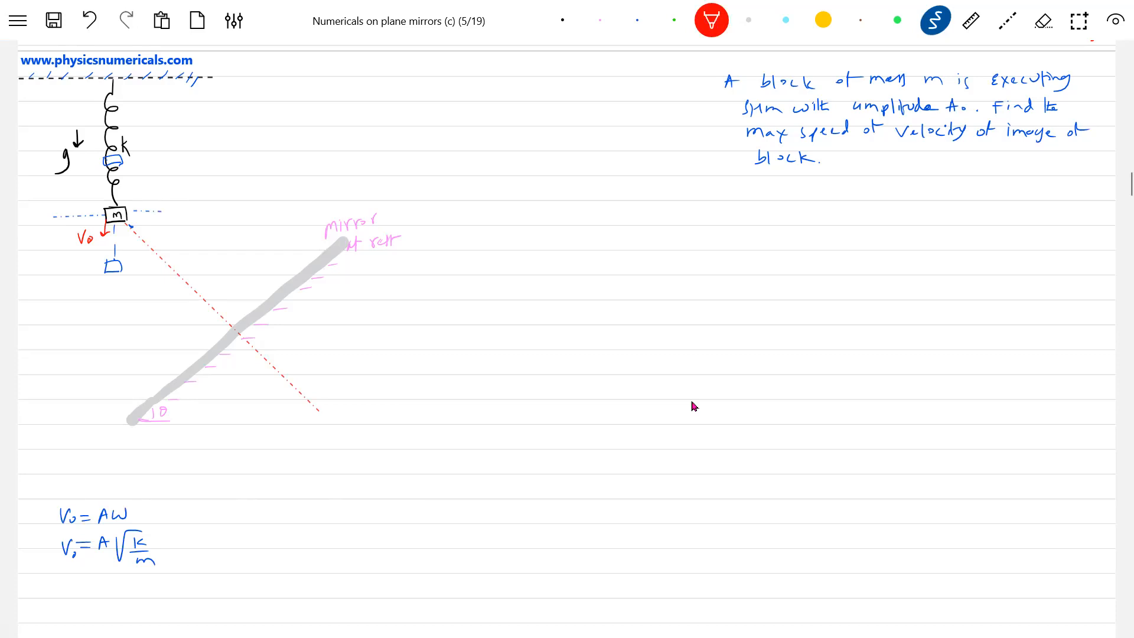
pyautogui.click(1006, 20)
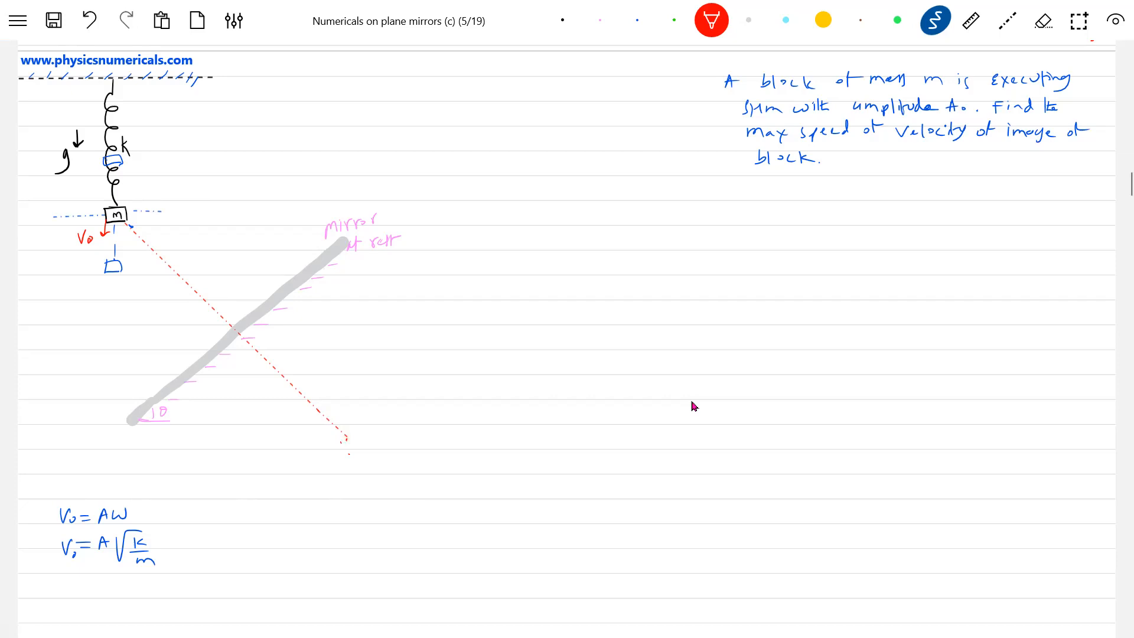
pyautogui.moveTo(345, 434); pyautogui.dragTo(372, 452)
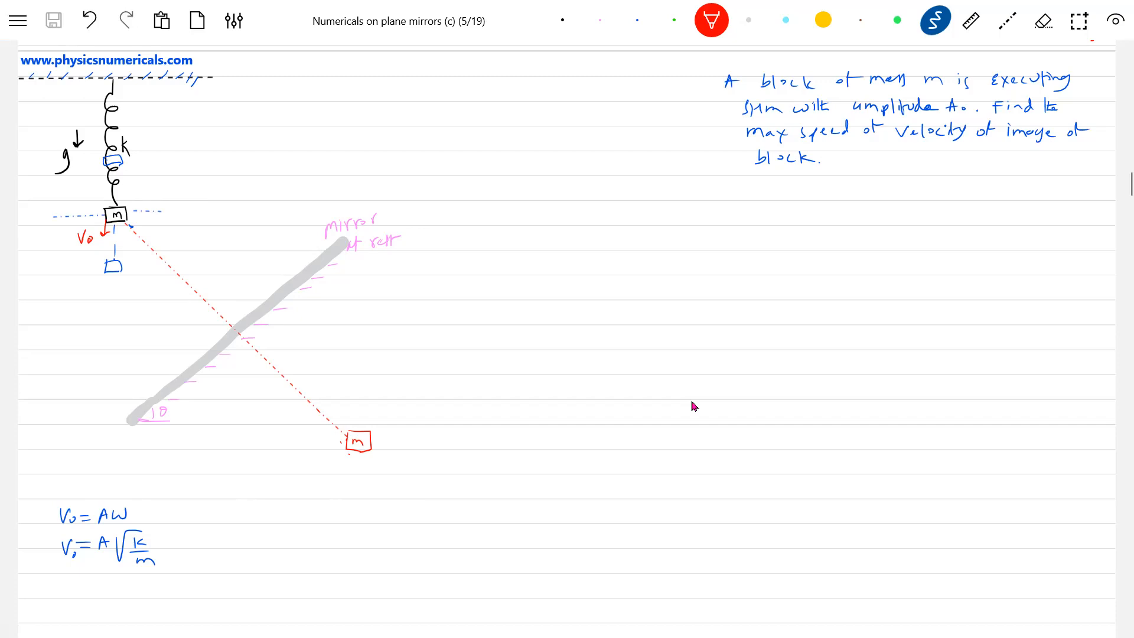
# - Draw red V0 sinθ and V0 cosθ component arrows from the block's velocity
pyautogui.click(85, 236)
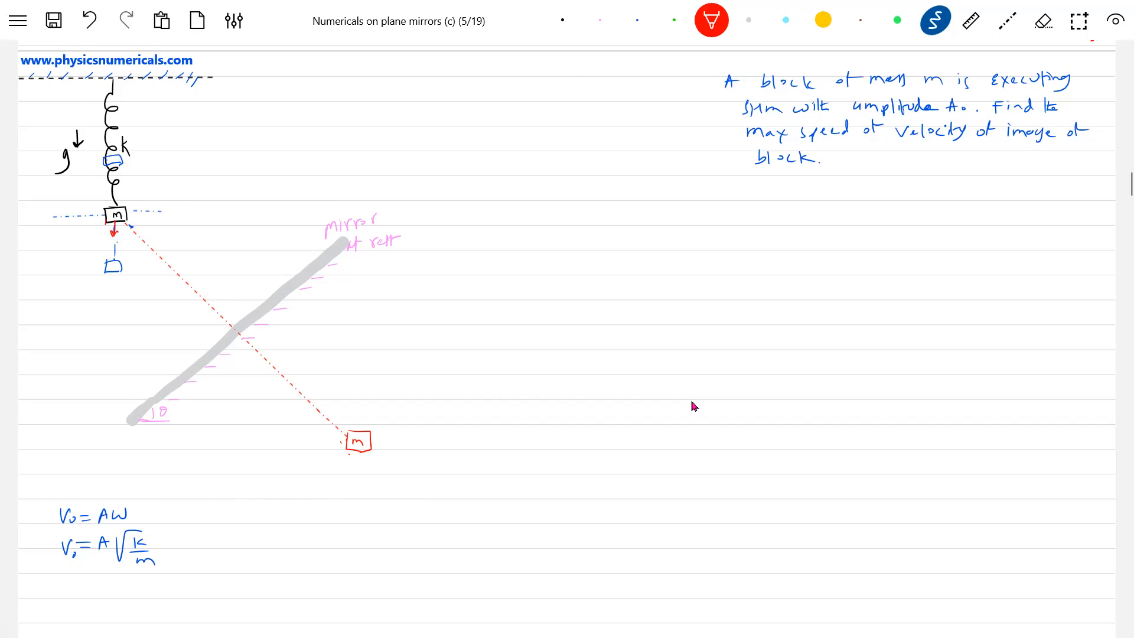
pyautogui.write('V₀')
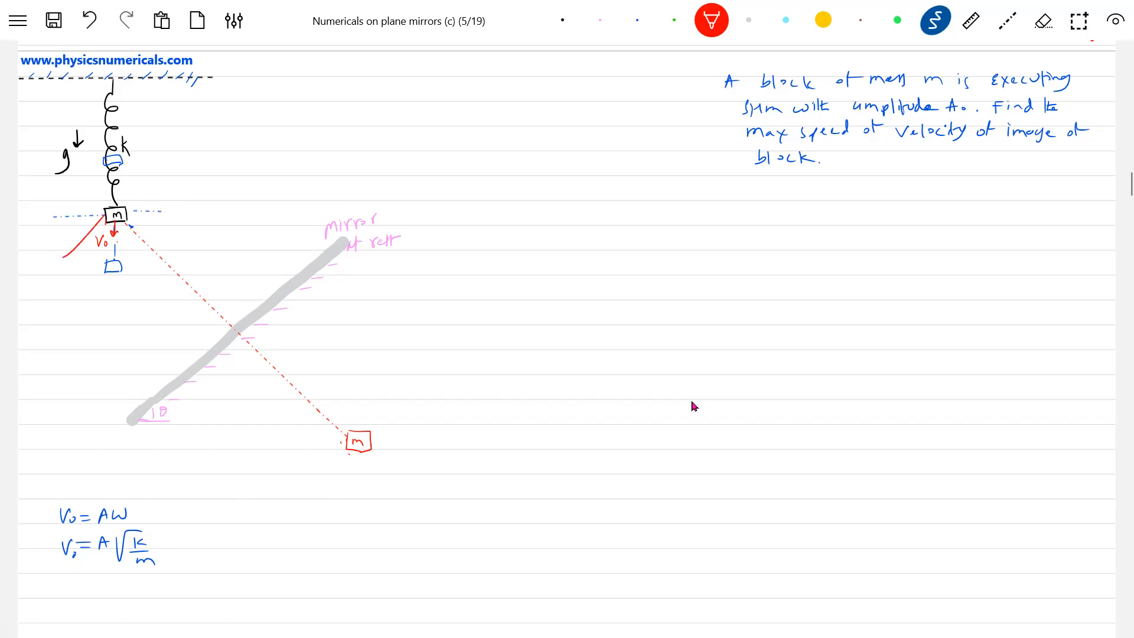
pyautogui.moveTo(127, 228); pyautogui.dragTo(58, 257)
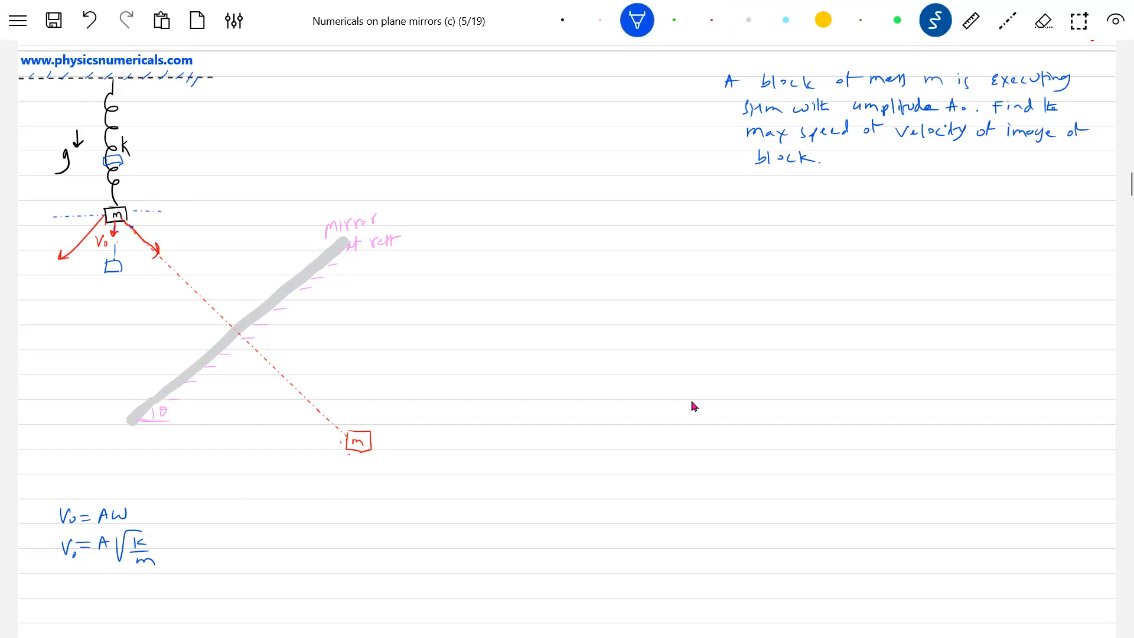
# - Label the components in green and mark the 90° and 90°−θ angles
pyautogui.click(674, 19)
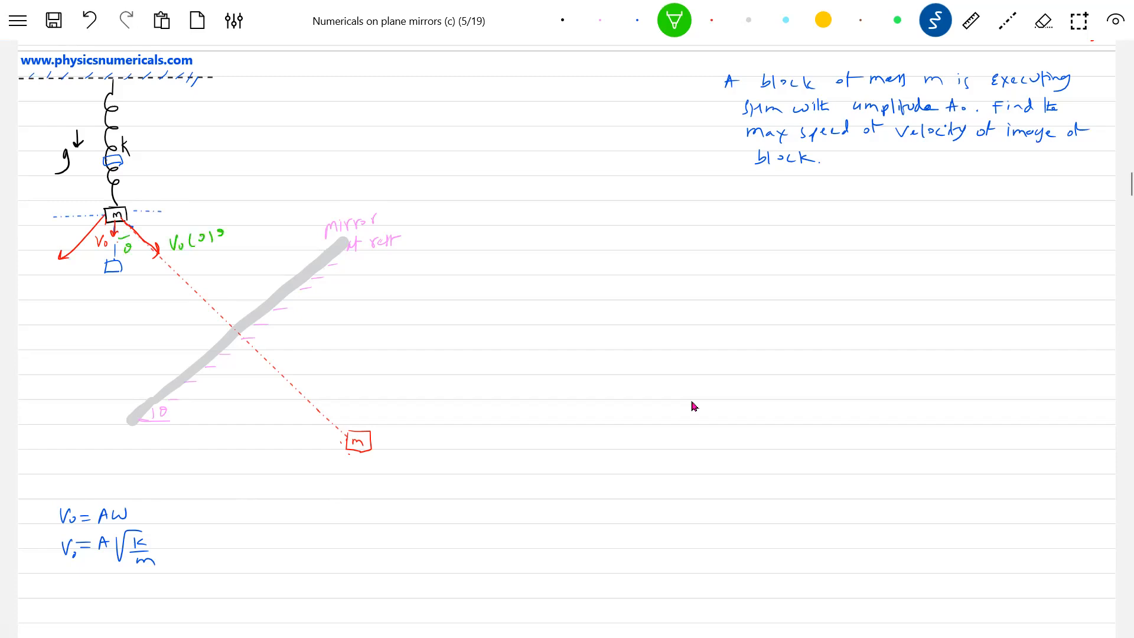
pyautogui.write('Vosinθ')
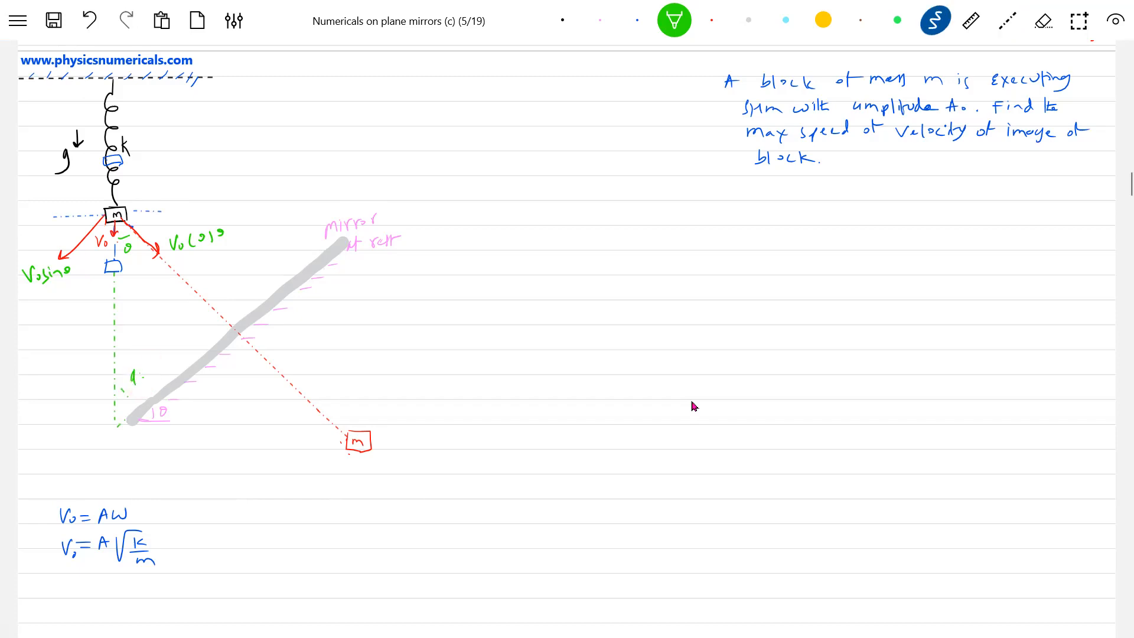
pyautogui.moveTo(130, 376); pyautogui.dragTo(209, 326)
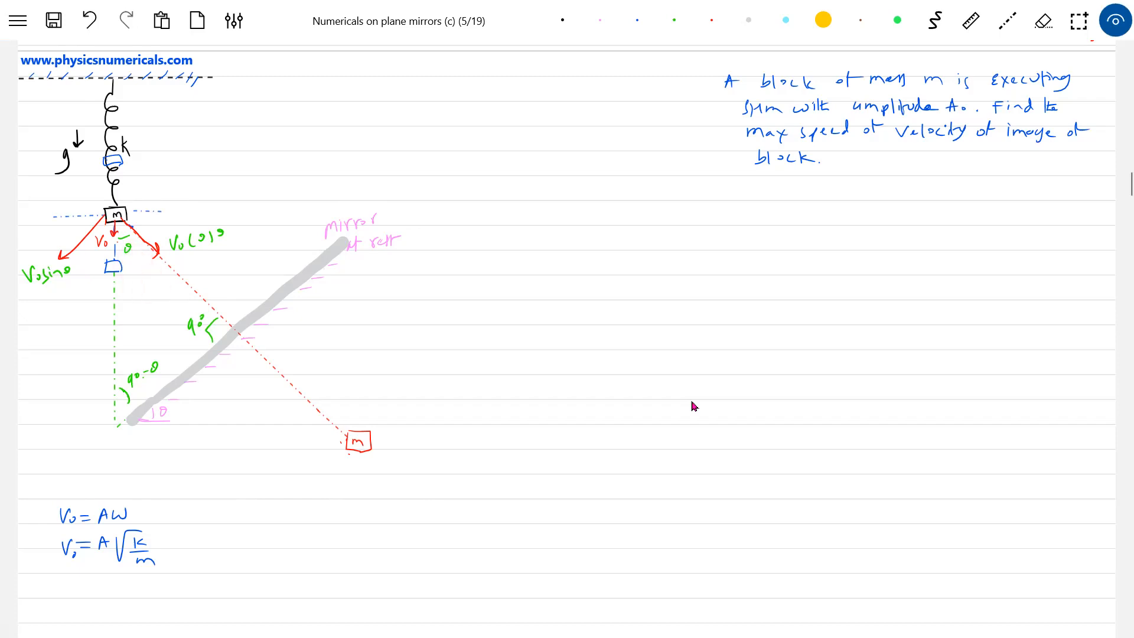
pyautogui.click(673, 20)
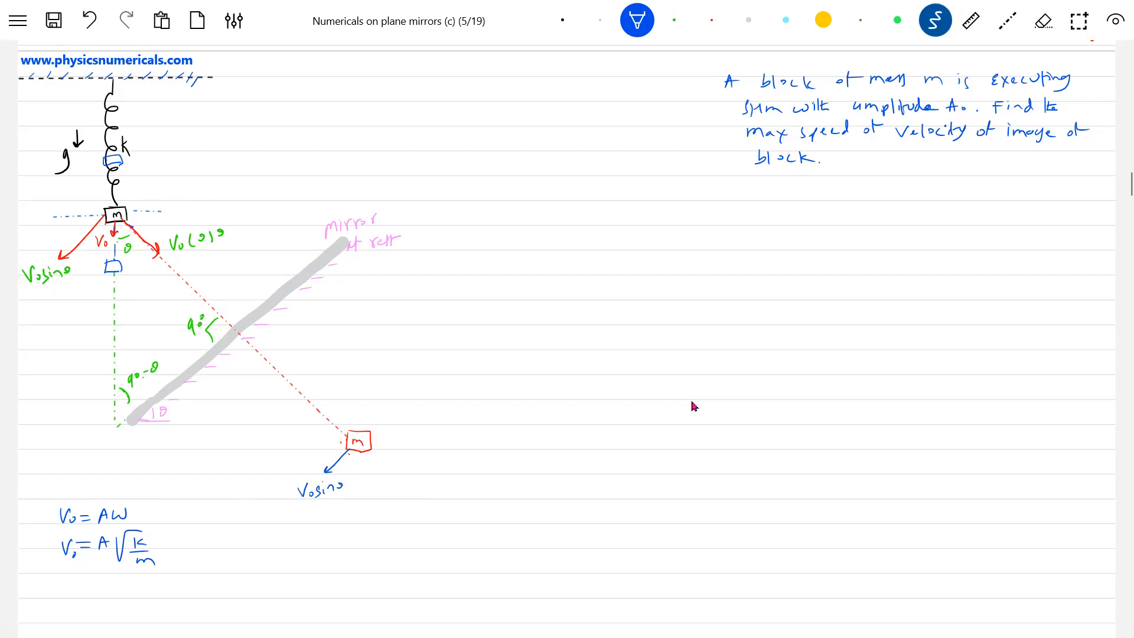
# - Draw the blue V0 cosθ arrow at the image and erase the question's ending
pyautogui.moveTo(354, 426); pyautogui.dragTo(329, 402)
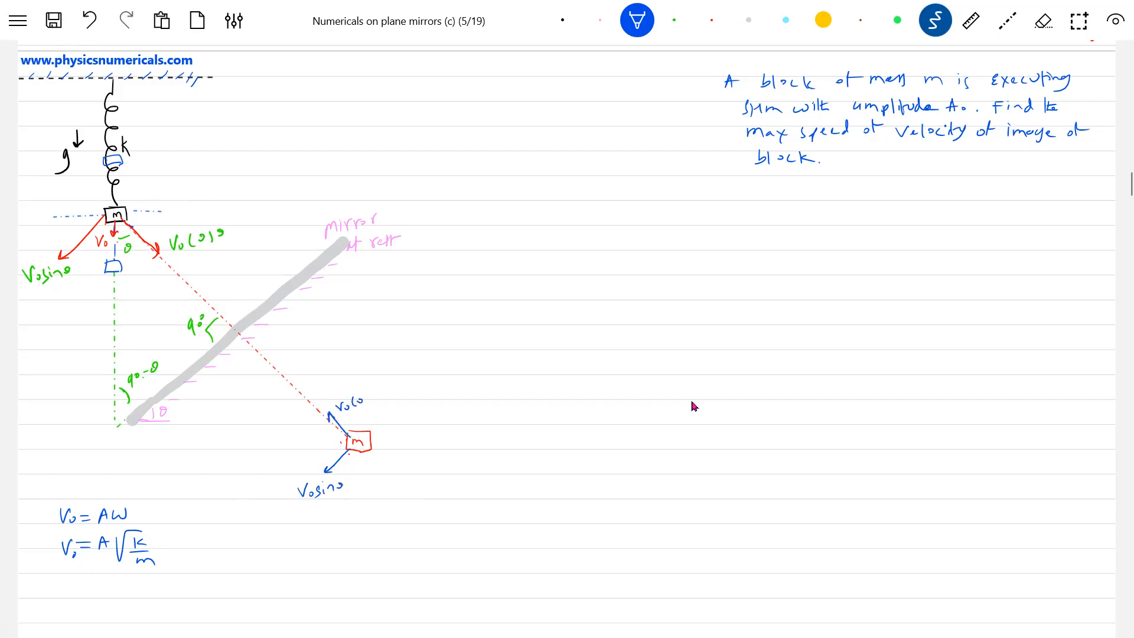
pyautogui.write('0')
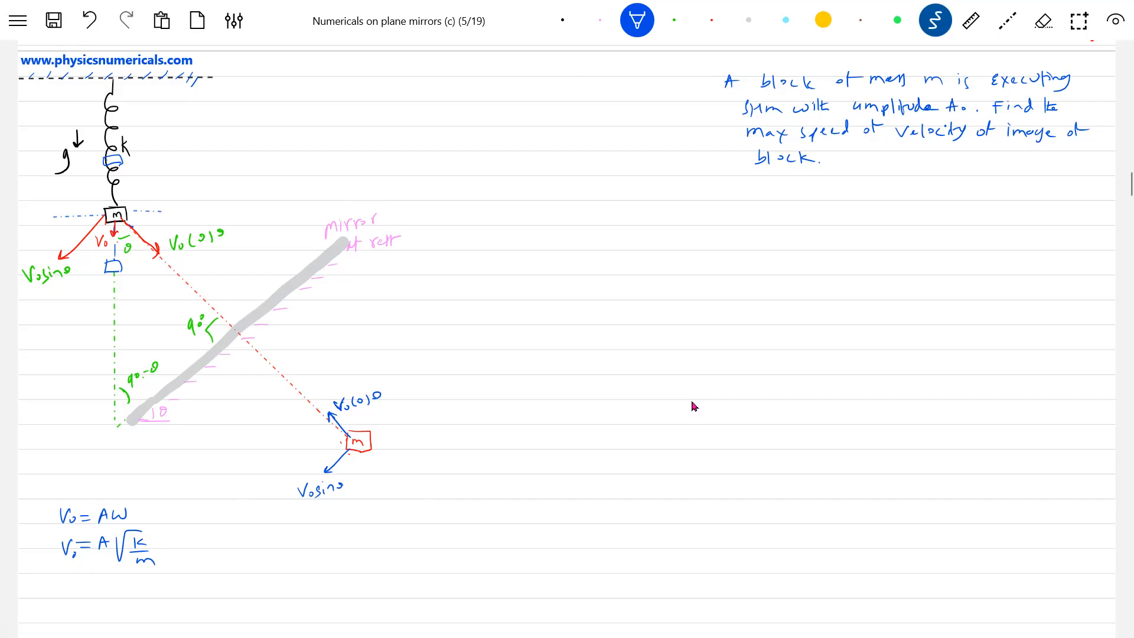
pyautogui.write('Spe')
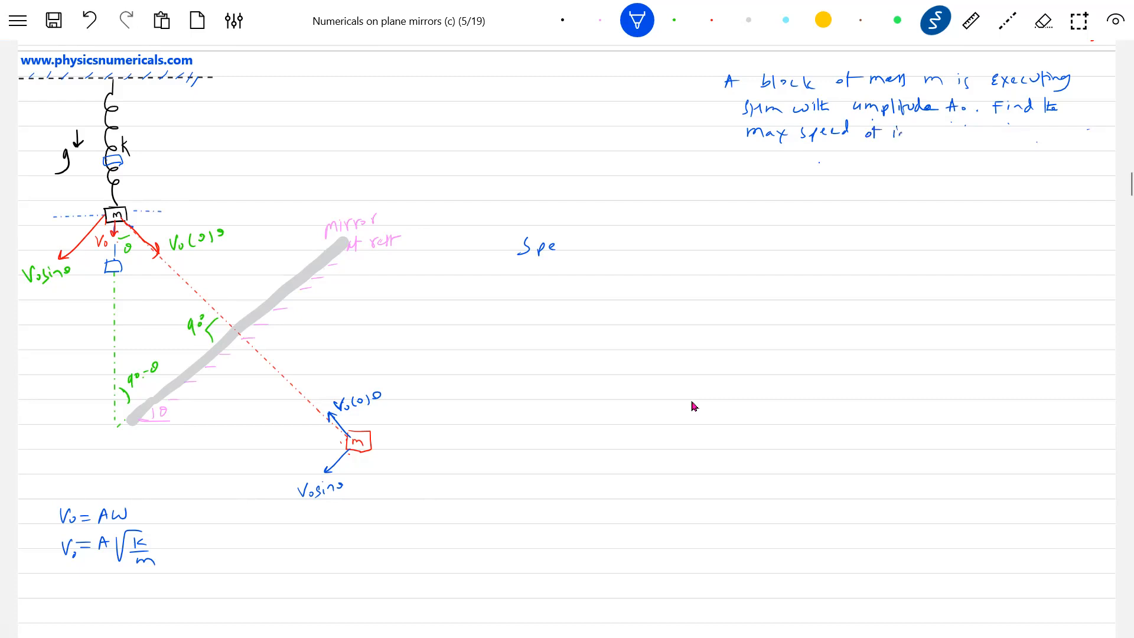
# - Reword the question to 'image of block' and write V_I = √((V0 sinθ)² + (V0 cosθ)²) = V0
pyautogui.write('image it')
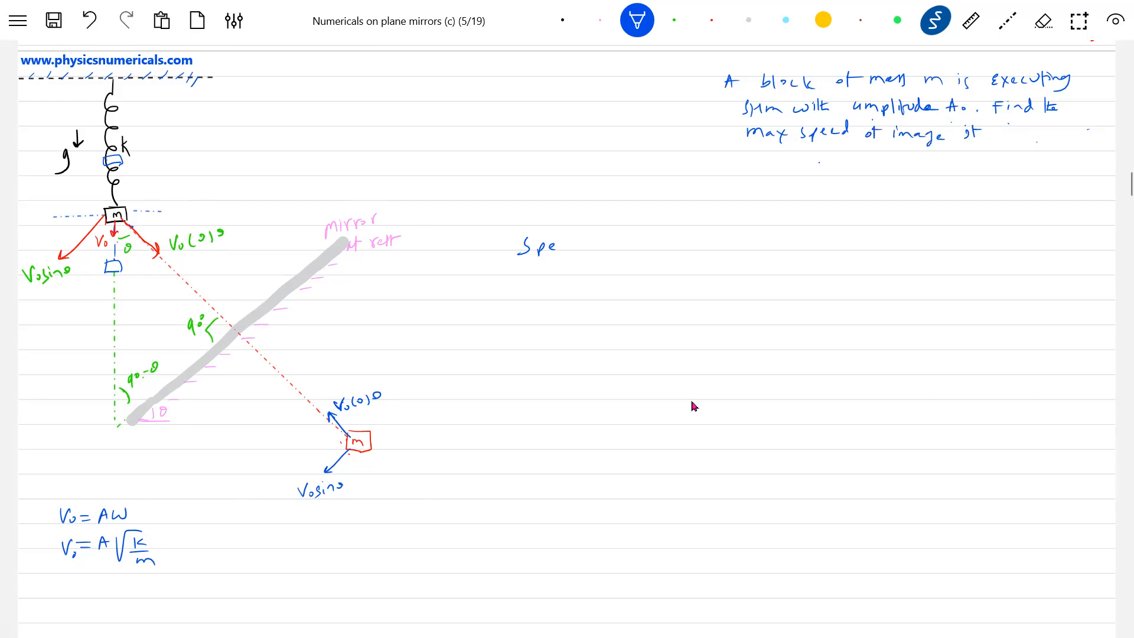
pyautogui.write('block')
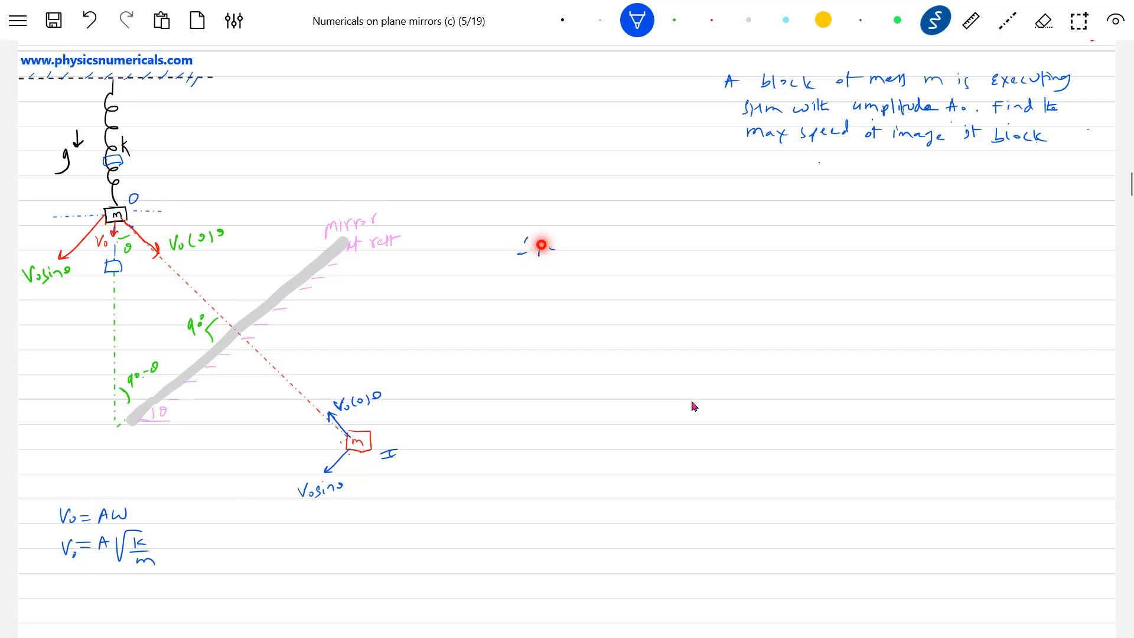
pyautogui.write('V_I')
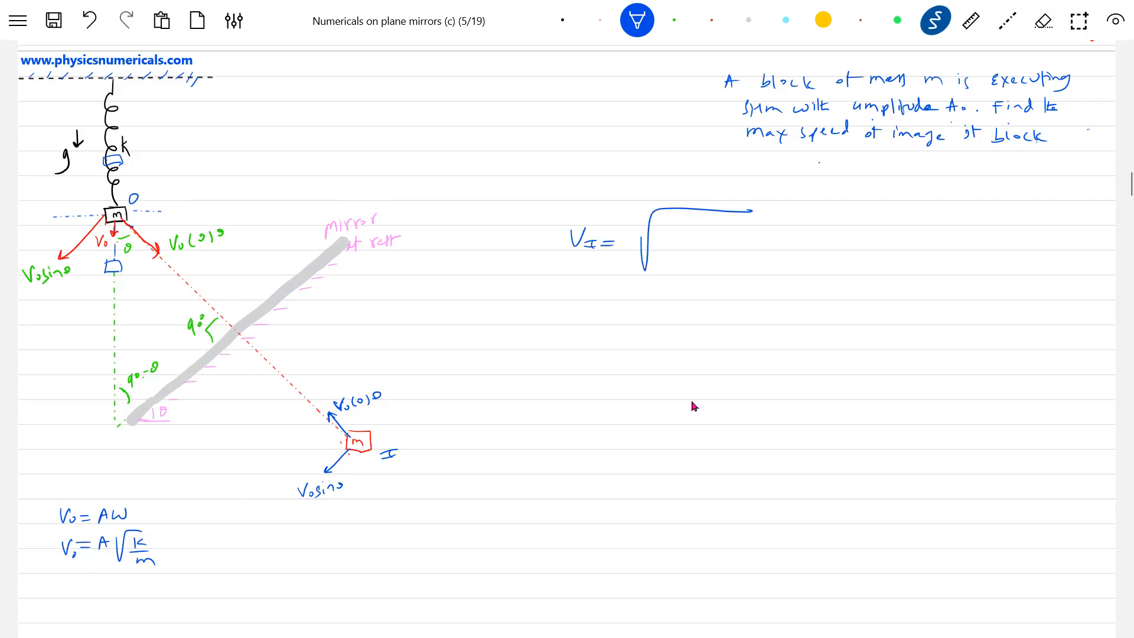
pyautogui.write('Vosinθ)²')
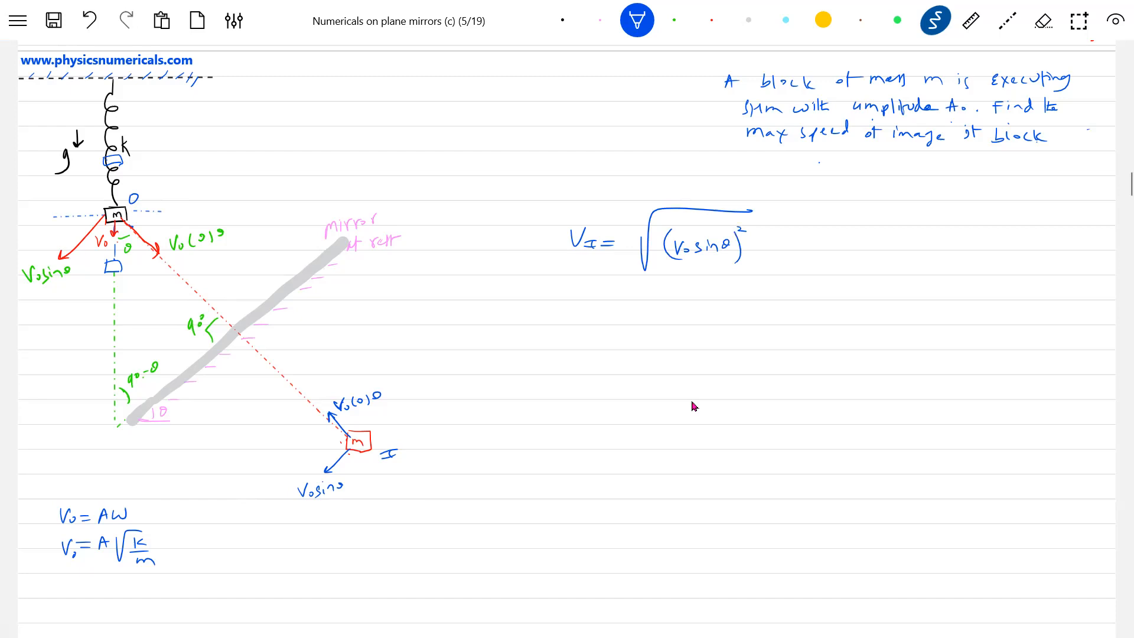
pyautogui.write('+ V.')
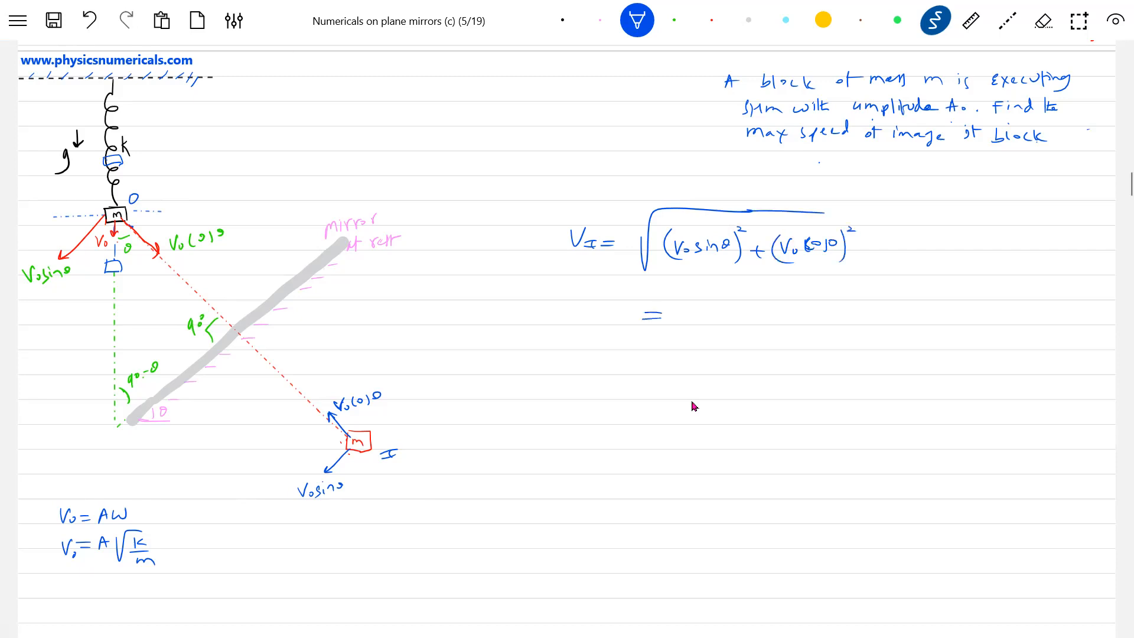
pyautogui.write('V₀')
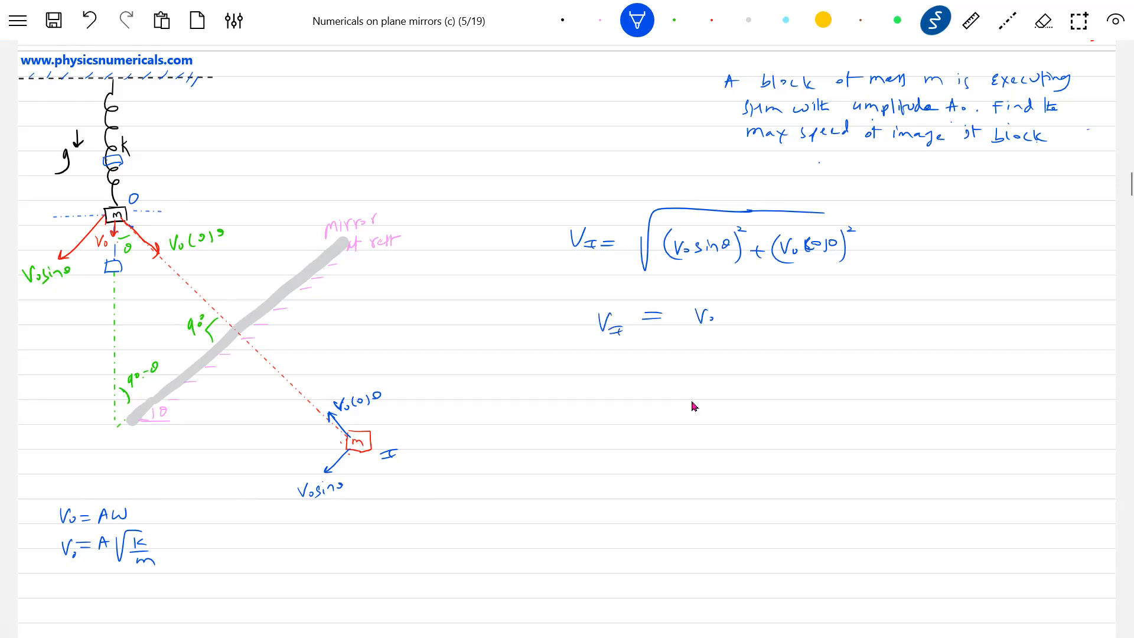
pyautogui.write('=')
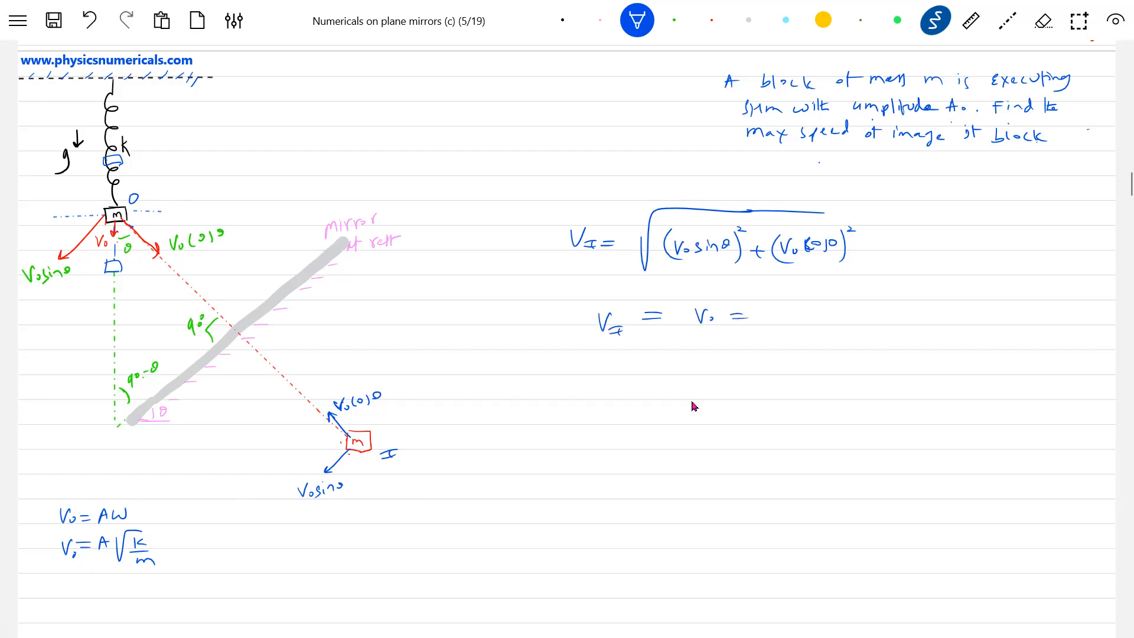